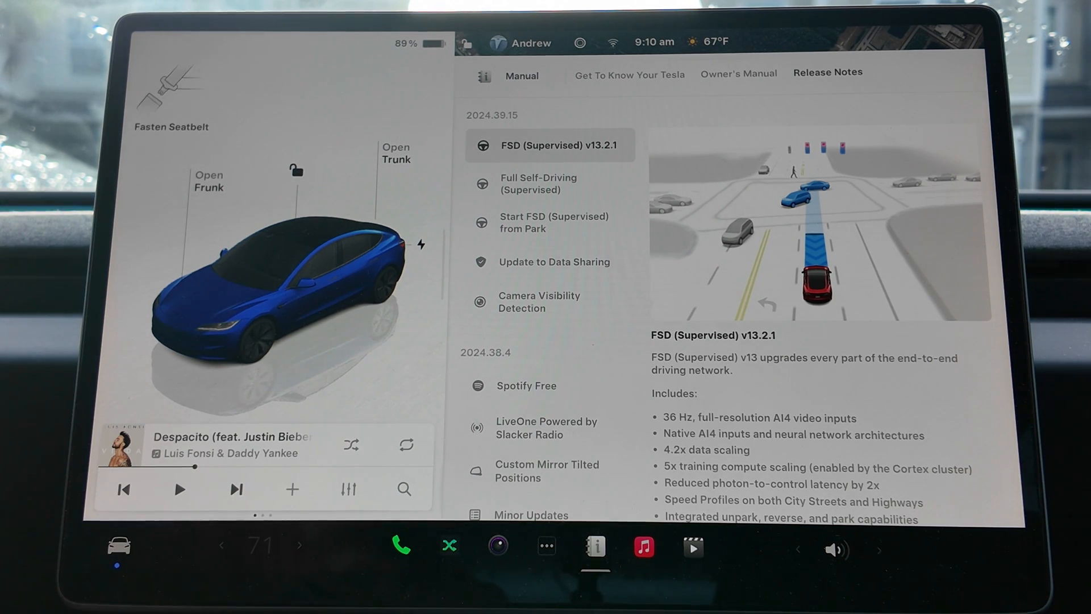
Step: Read the Full Self-Driving (Supervised) and Start FSD from Park release notes
left_click(549, 183)
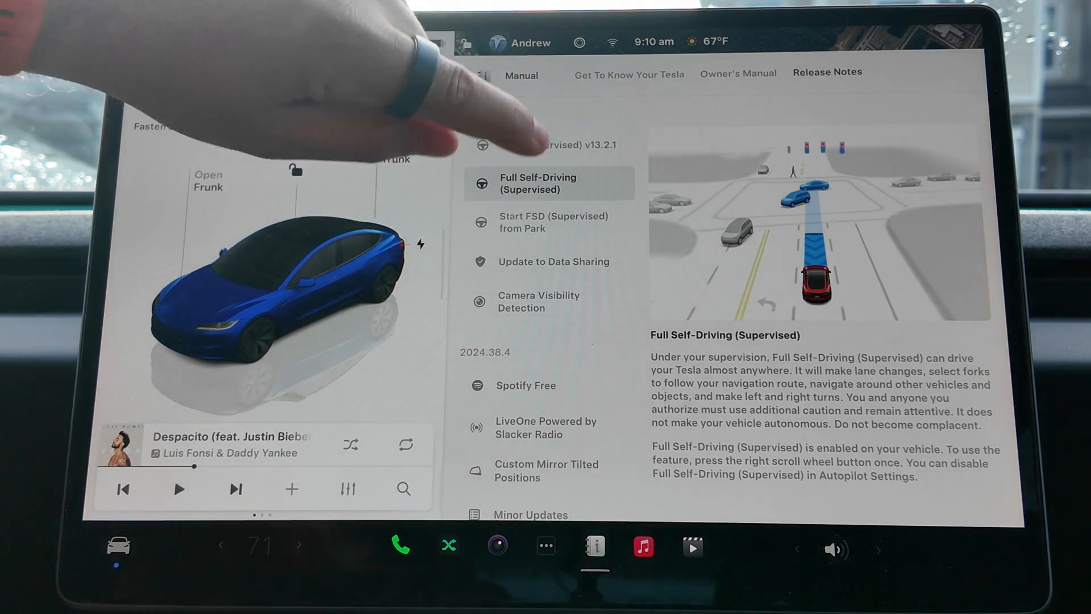
left_click(549, 222)
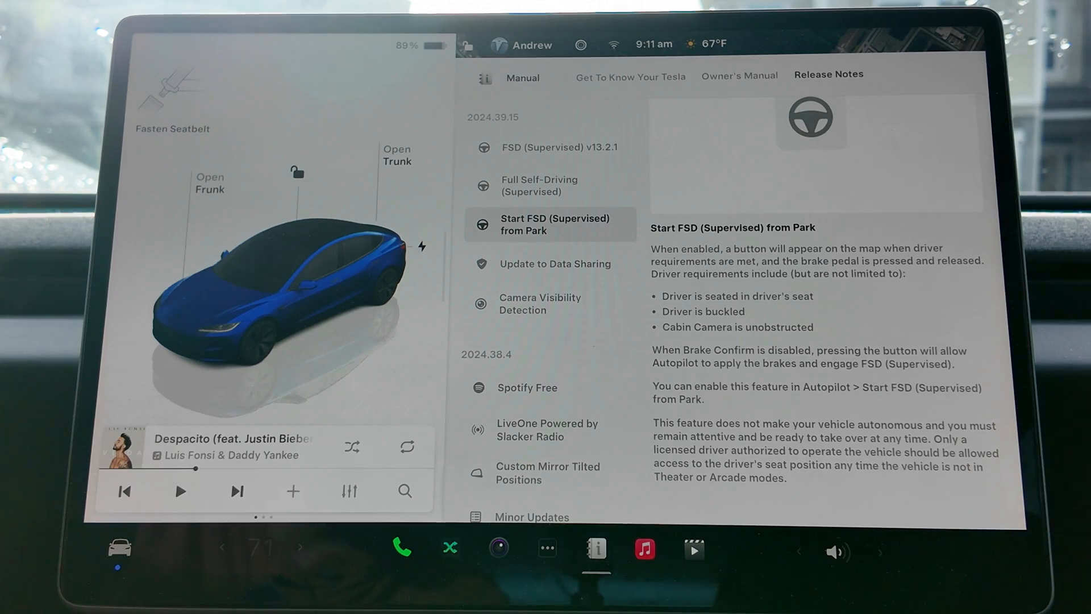
Step: Read the Update to Data Sharing note, then leave release notes for Controls settings
left_click(555, 264)
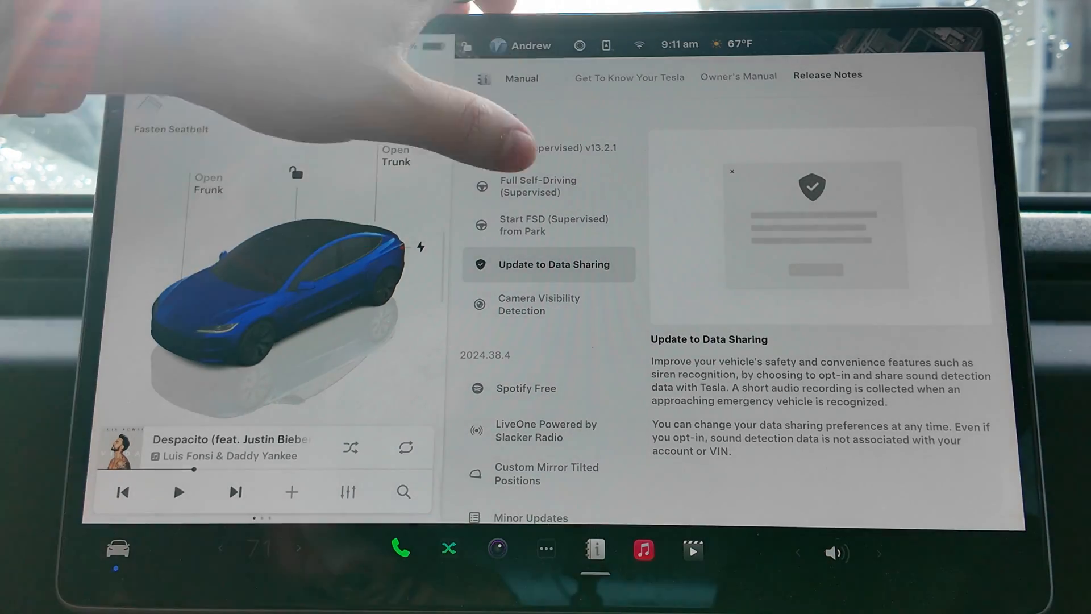
left_click(553, 305)
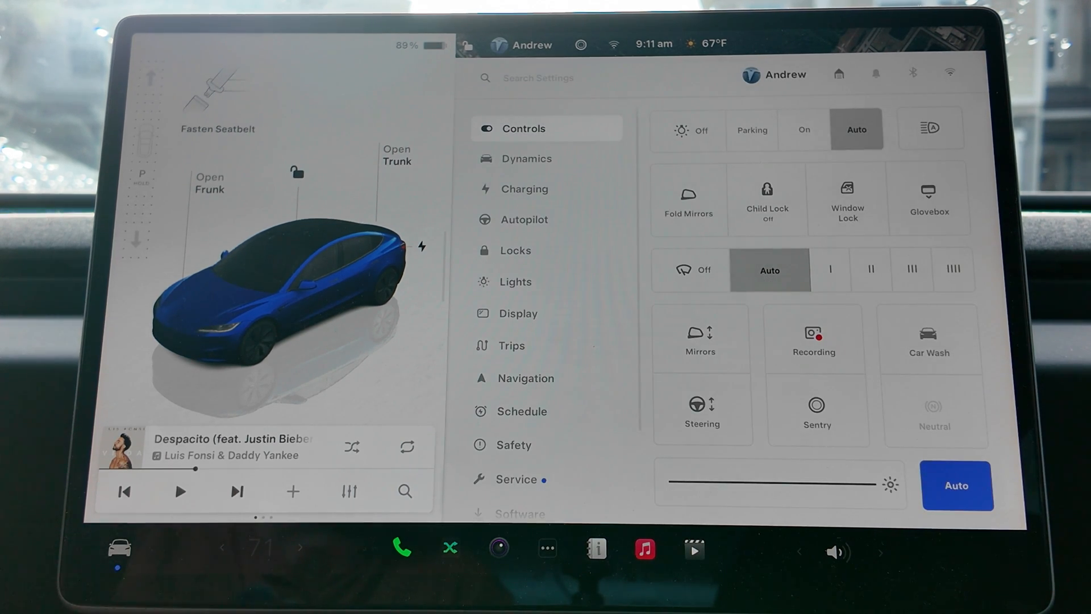
Step: Run the Camera Visibility check in Service settings, reporting no issues detected
scroll("down", 3)
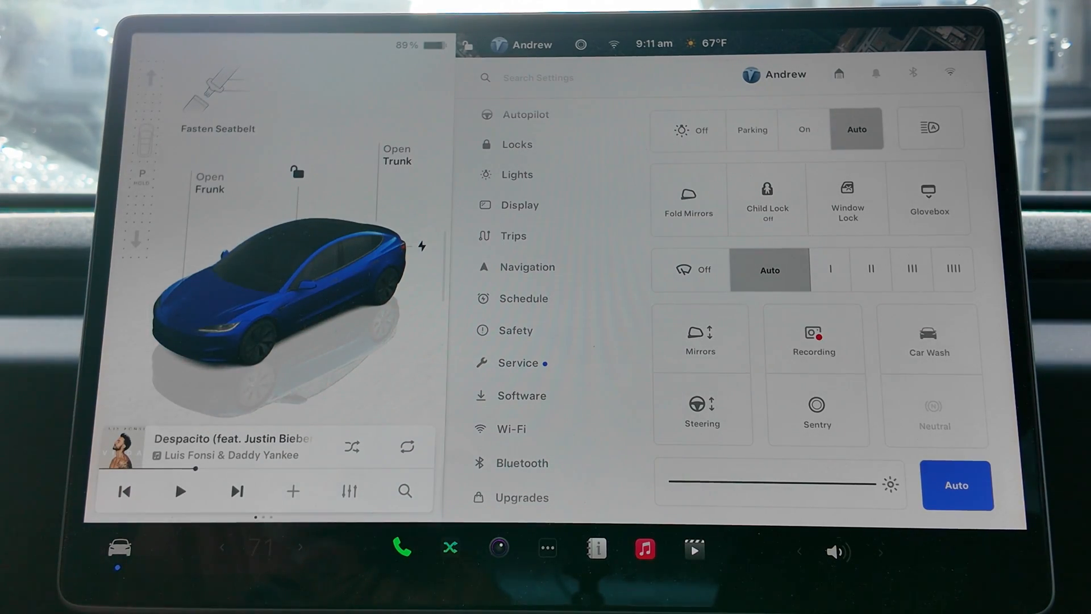
left_click(517, 361)
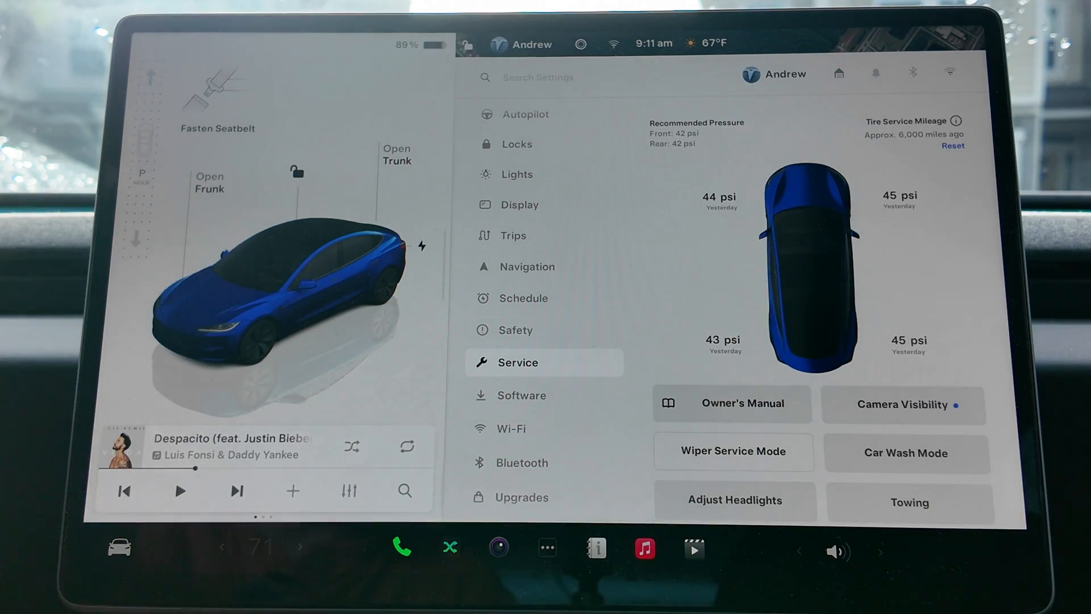
scroll("down", 3)
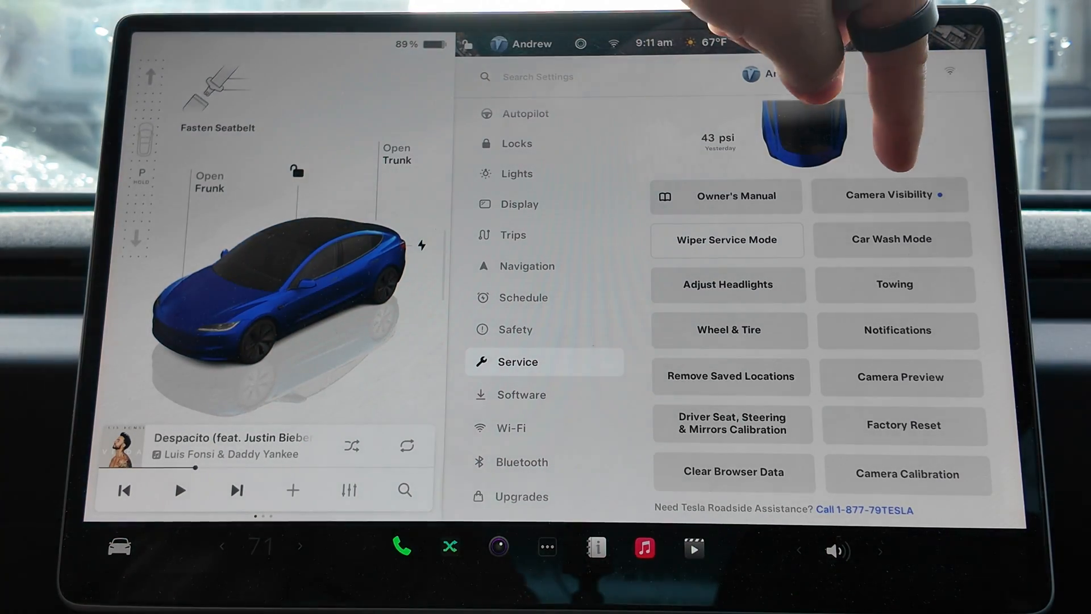
left_click(888, 194)
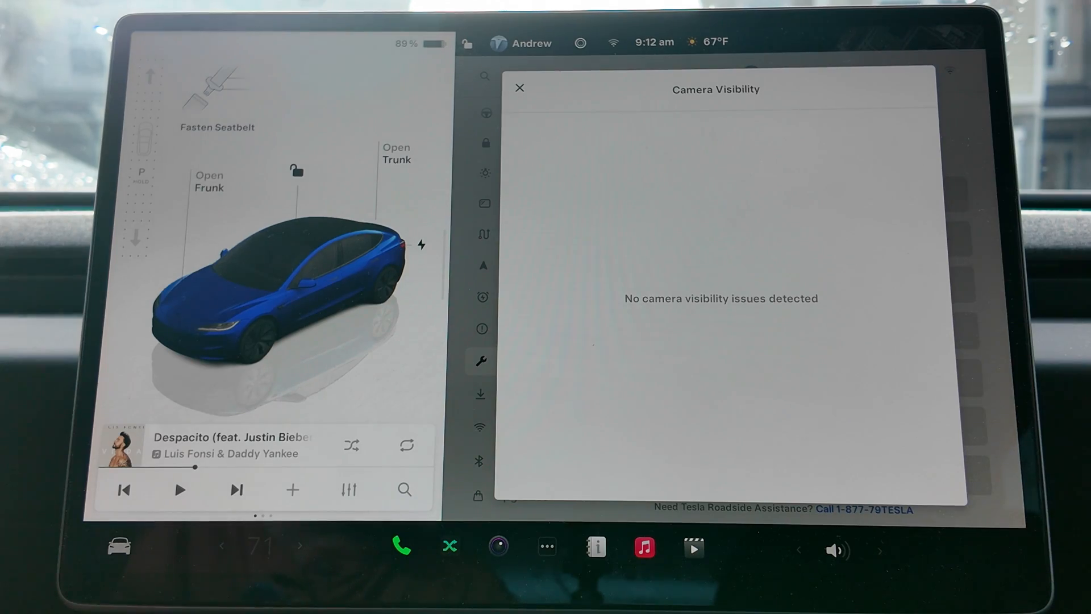
Step: Close the Camera Visibility panel and show the Autopilot settings
left_click(518, 88)
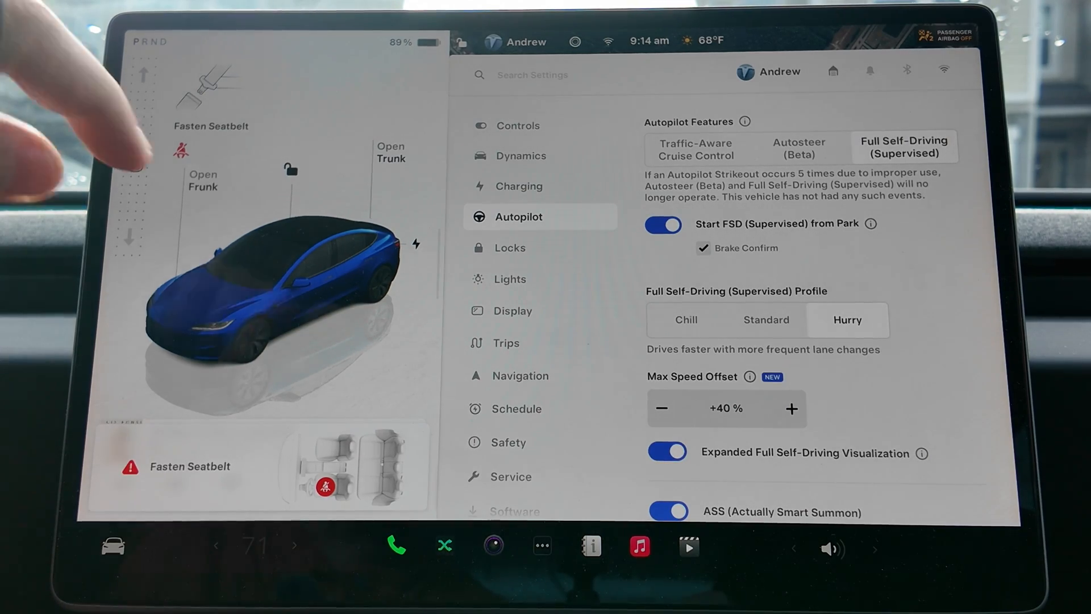
Step: Decline turning off Brake Confirm so it stays enabled
left_click(703, 248)
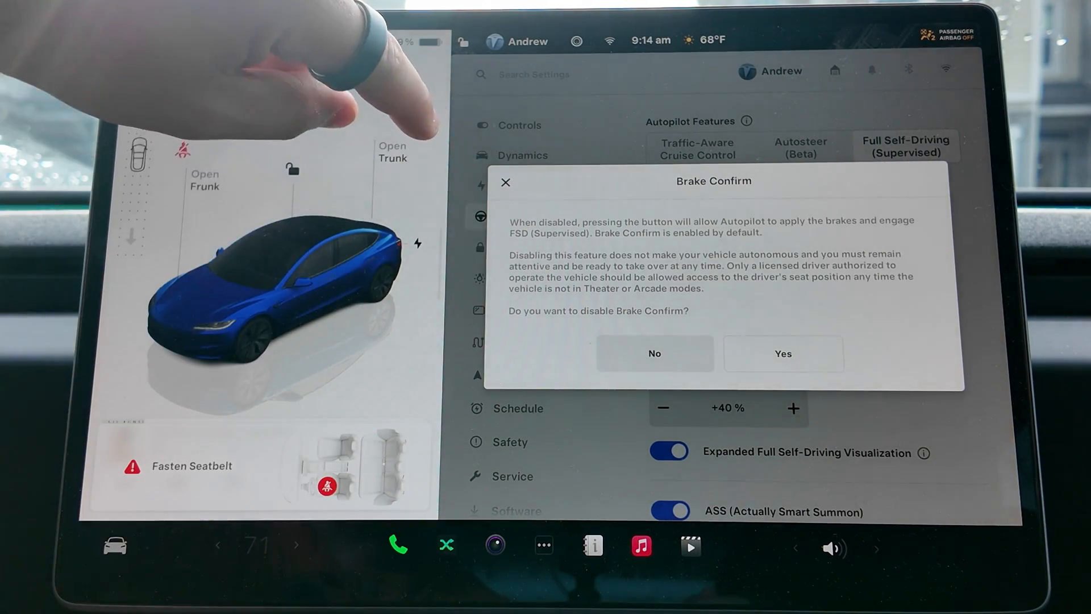
left_click(654, 353)
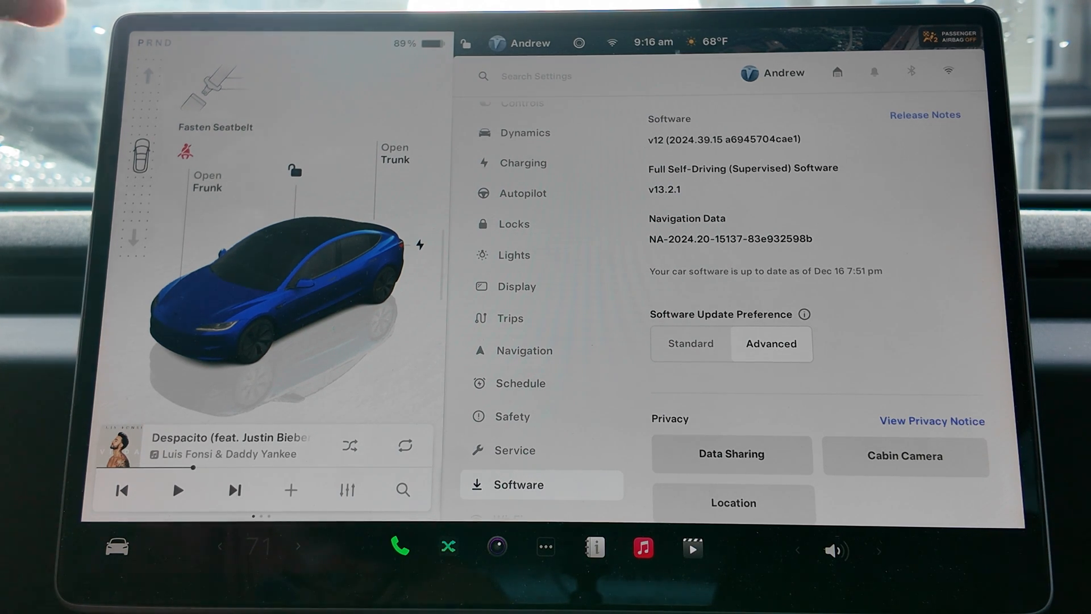
Step: Browse the Controls, Dynamics, Charging and Autopilot settings pages
left_click(522, 127)
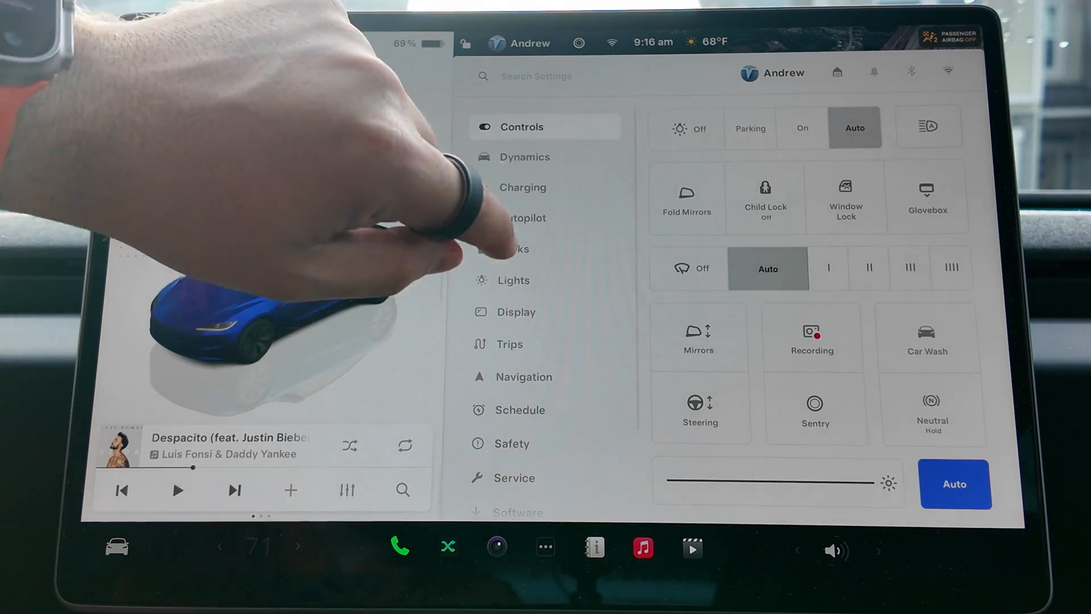
left_click(525, 157)
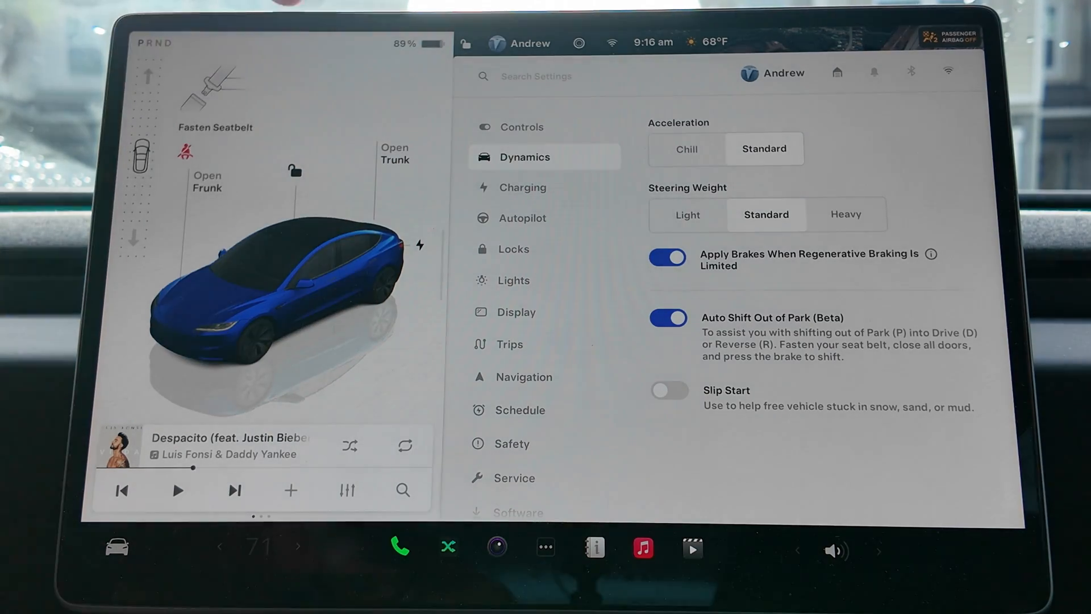
left_click(522, 187)
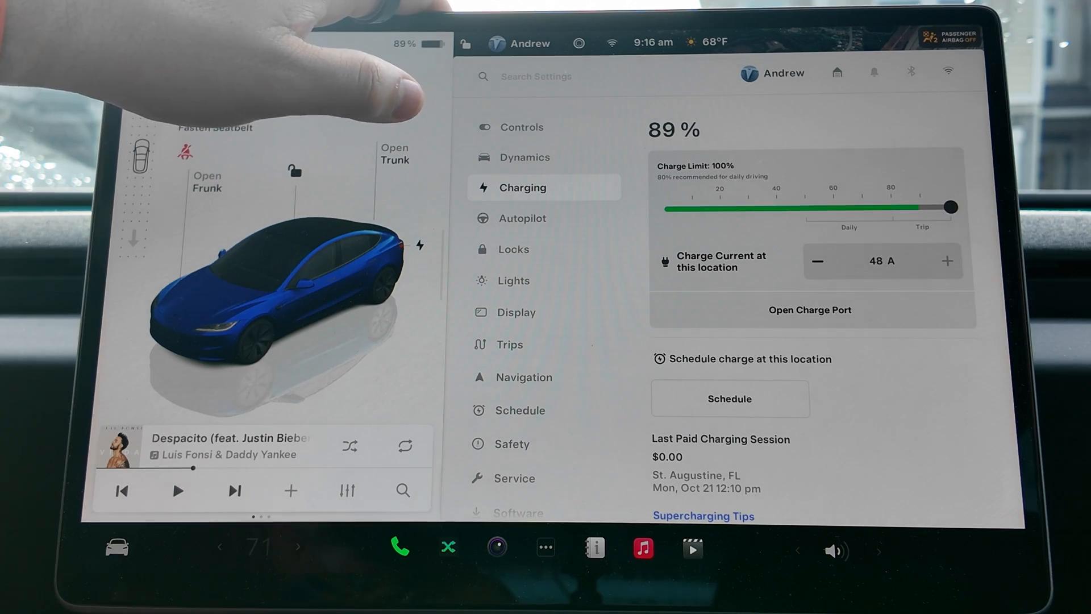
left_click(521, 219)
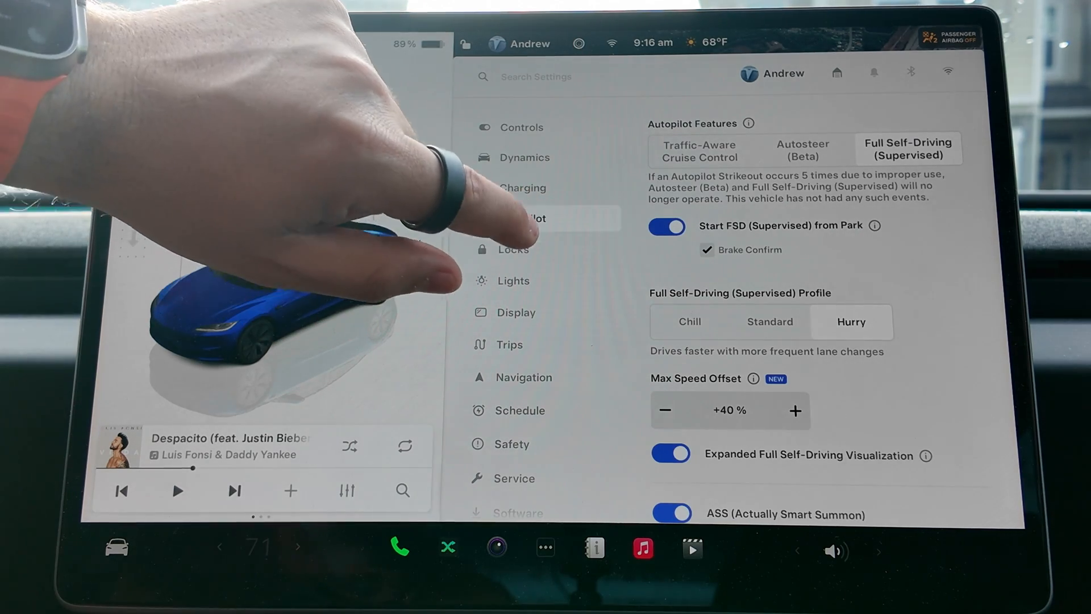
left_click(666, 225)
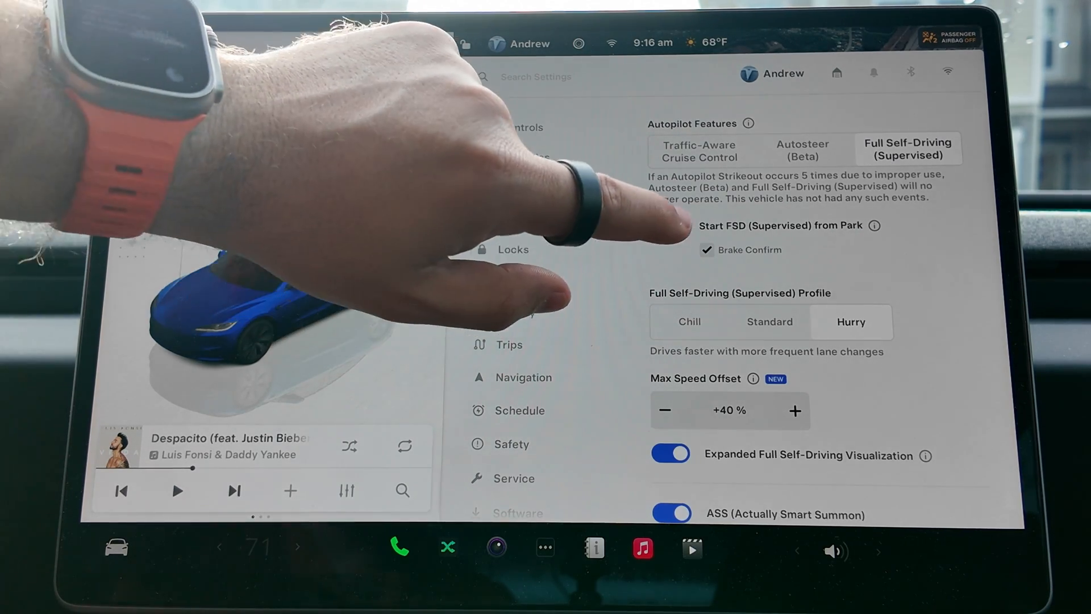
left_click(665, 225)
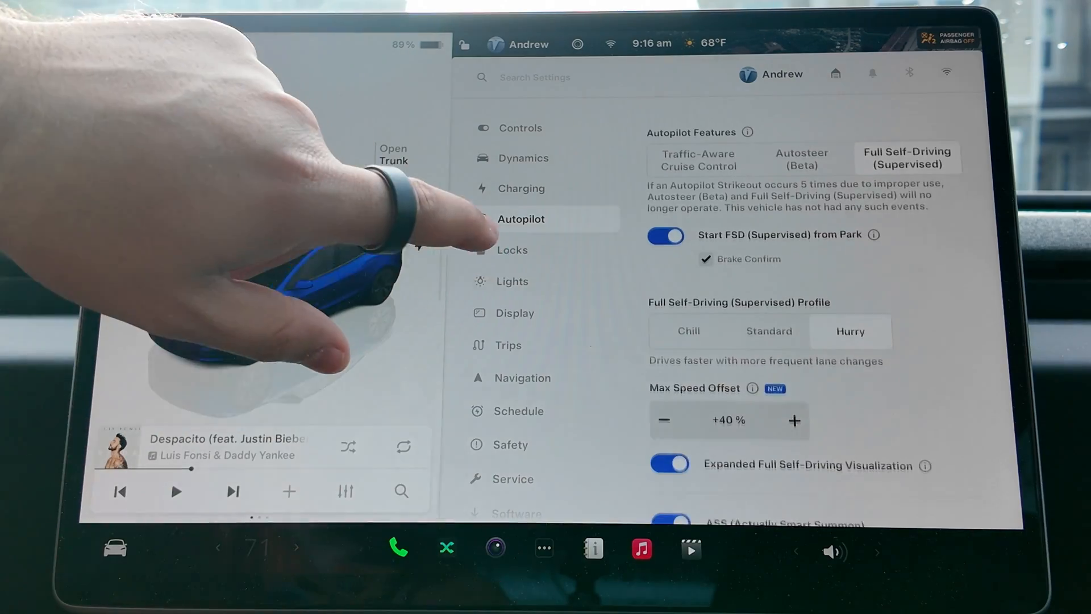
Step: Browse Locks, Lights, Trips and Software pages, finishing on Bluetooth searching for devices
left_click(512, 250)
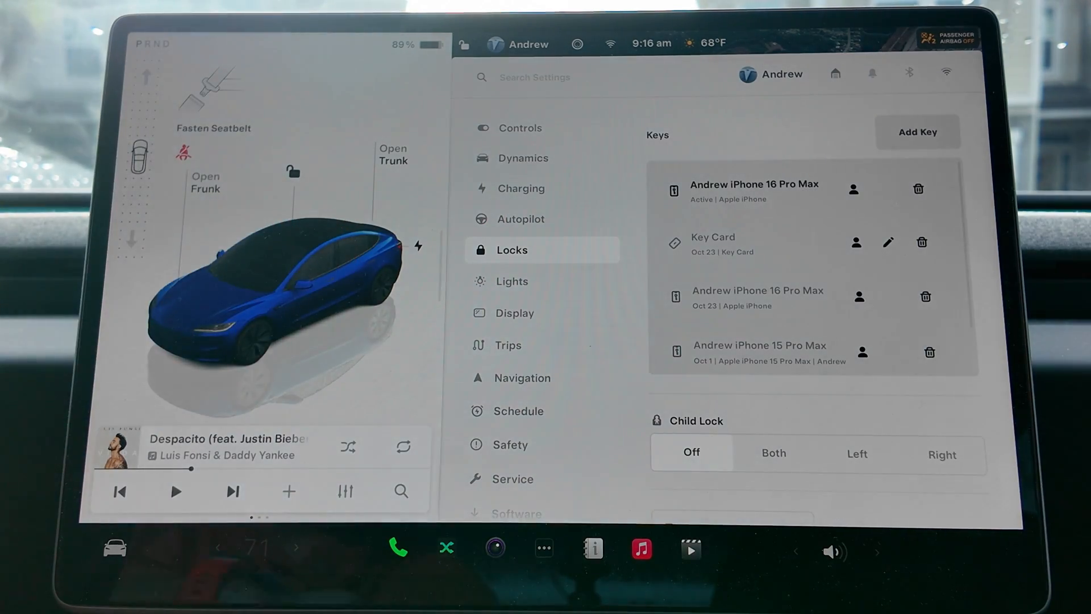
left_click(512, 281)
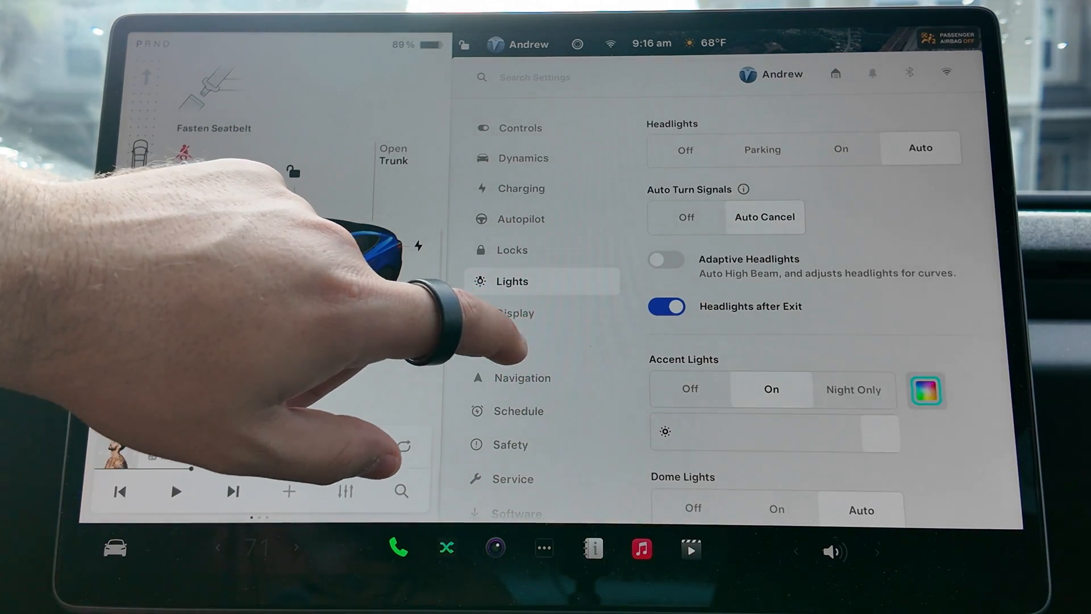
left_click(508, 346)
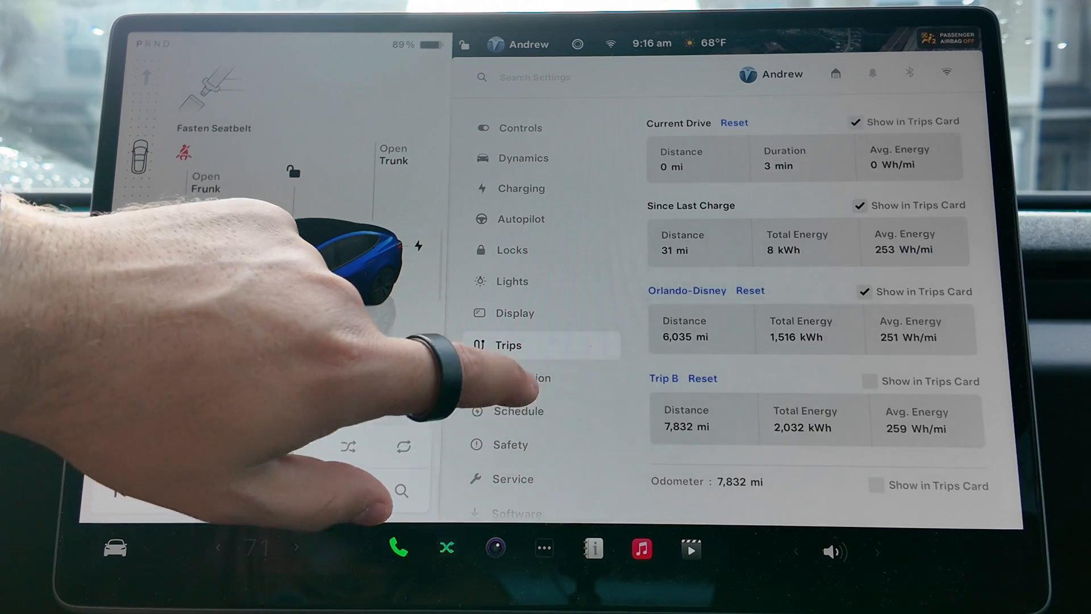
left_click(510, 444)
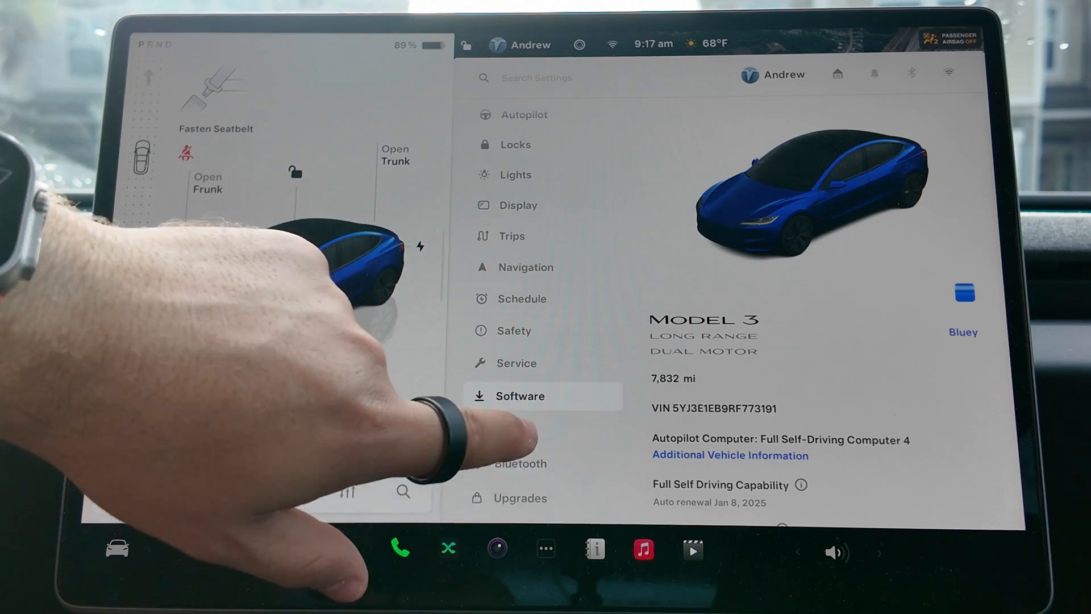
left_click(519, 464)
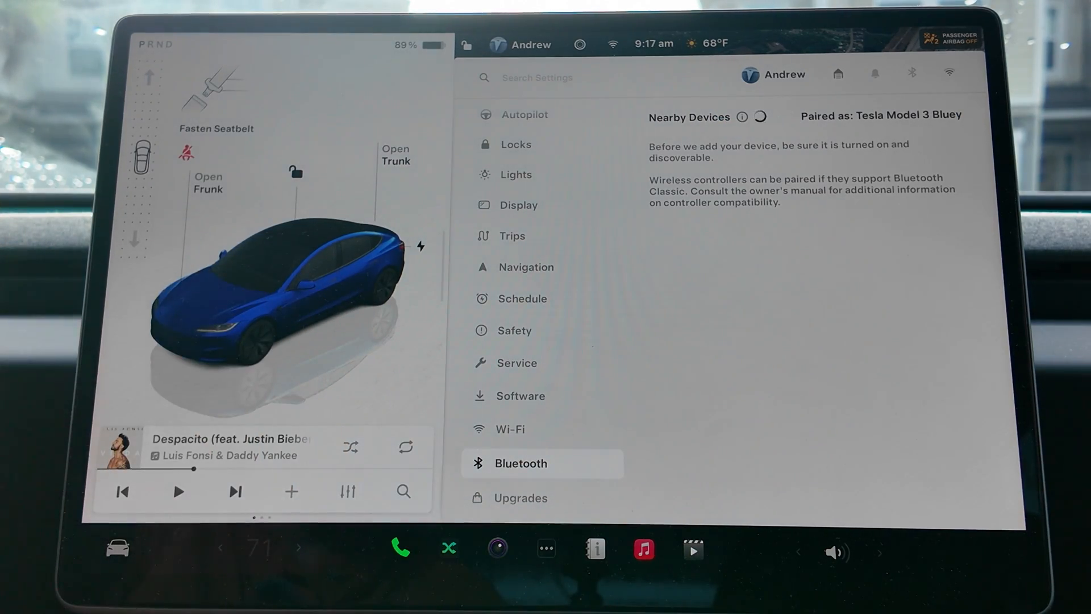